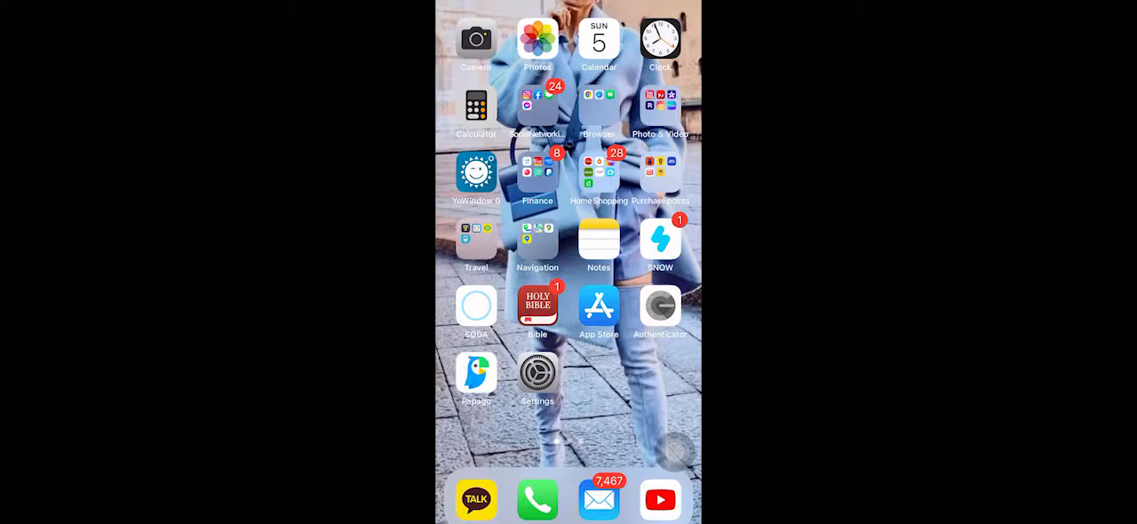
Launch KakaoTalk and reach its General Settings page from the Chats tab gear icon
left_click(476, 499)
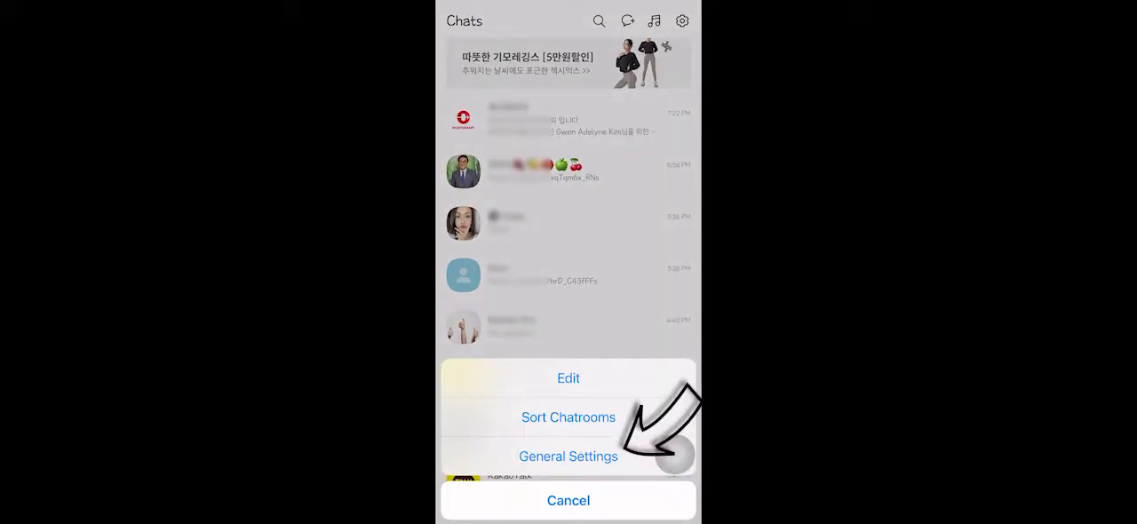
left_click(568, 455)
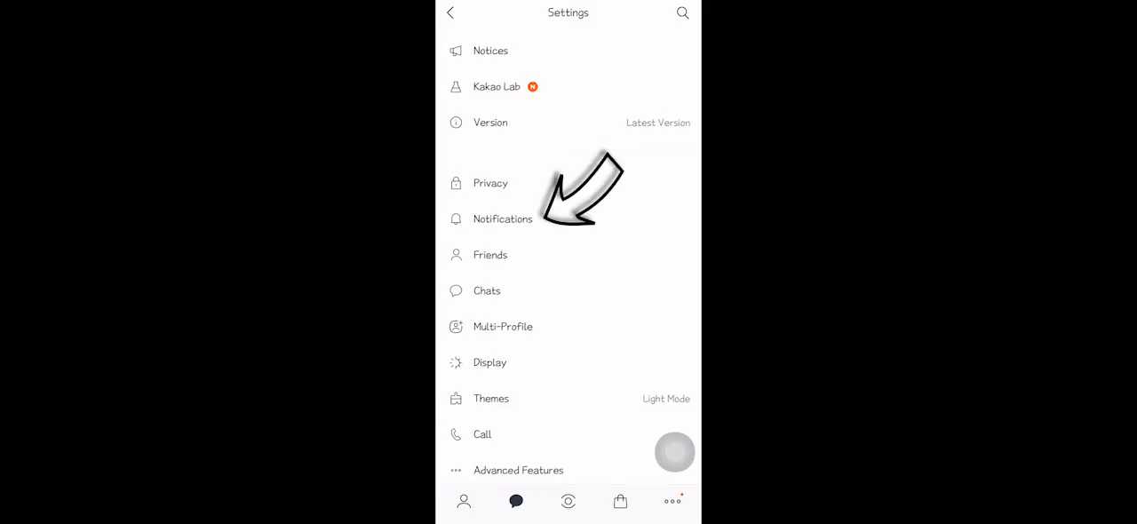
In Notifications > Notification Tones, preview a tone and select None at the bottom of the list
left_click(502, 219)
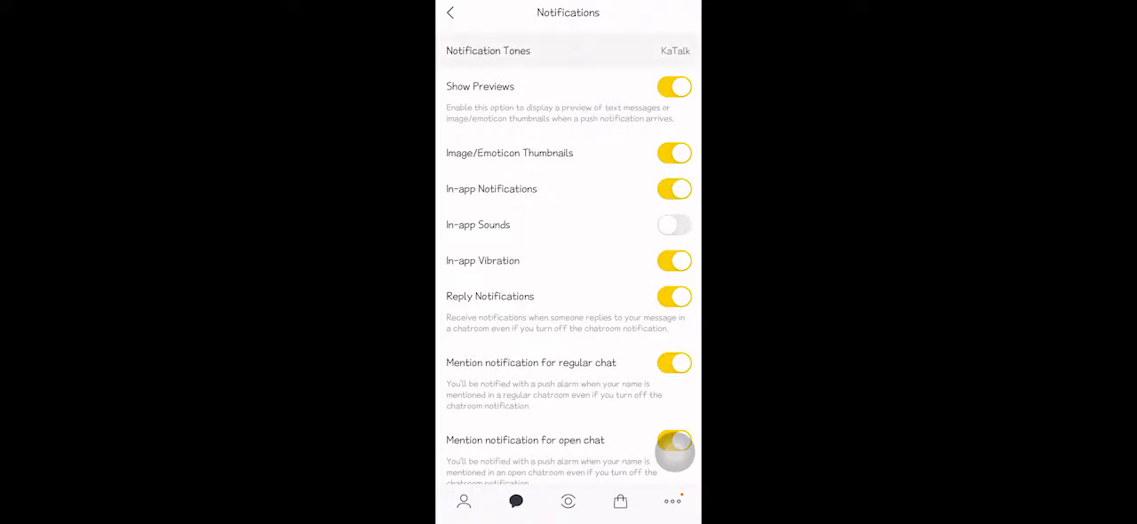
left_click(569, 49)
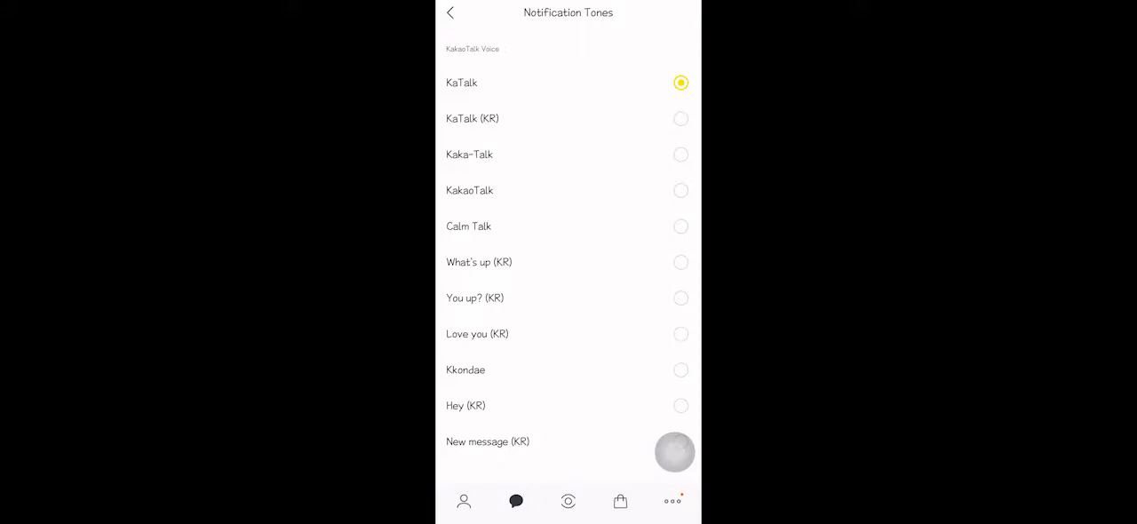
left_click(680, 406)
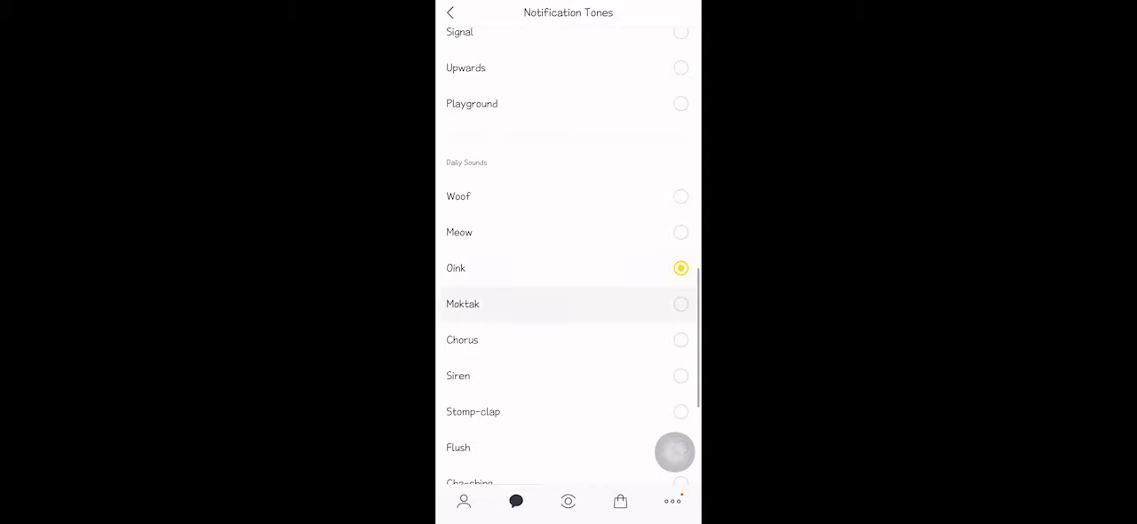
scroll("down", 3)
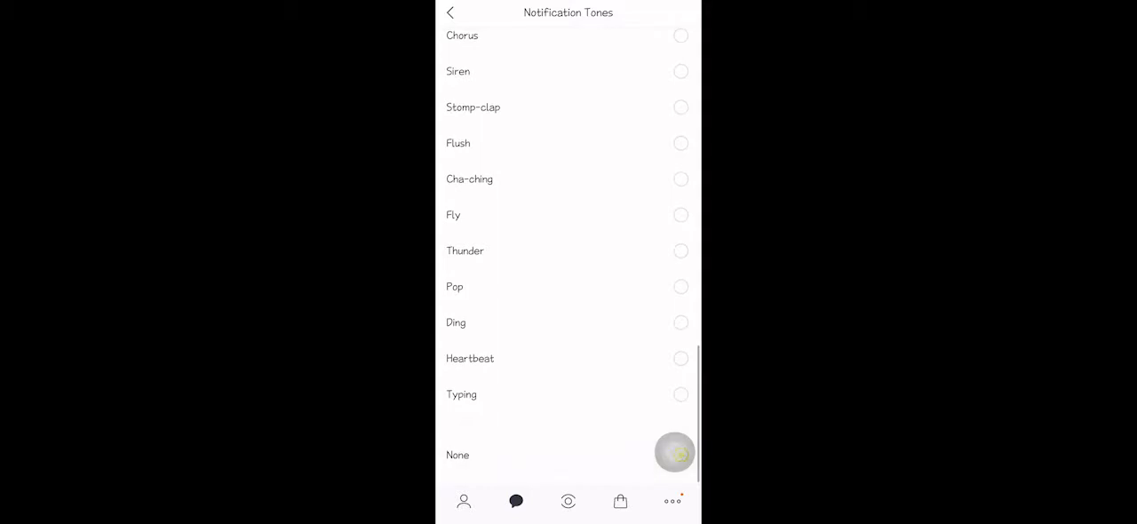
left_click(451, 13)
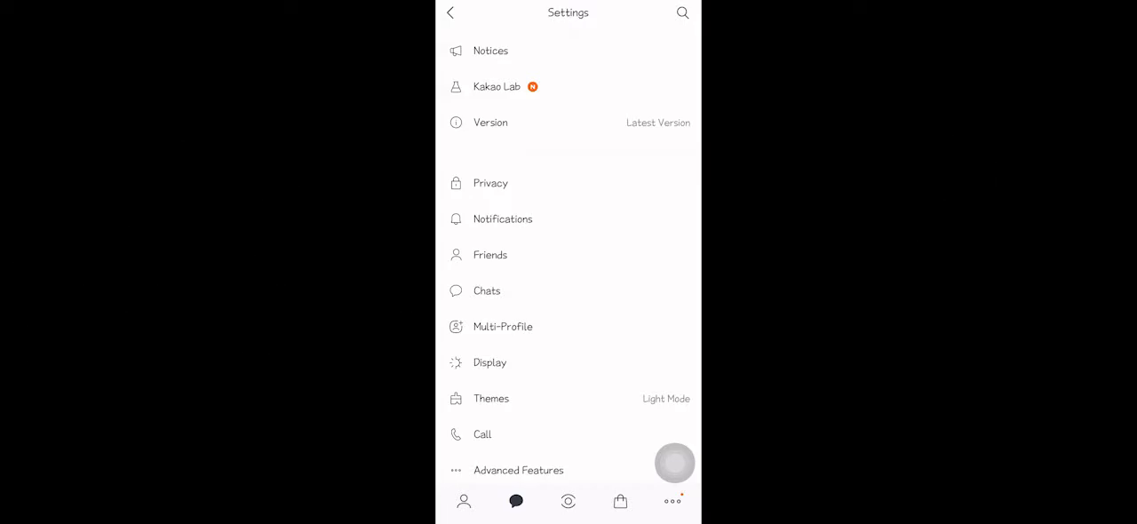
In Call > Ring Tone, choose Piano ver. for voice calls and Violin ver. for video calls
scroll("down", 3)
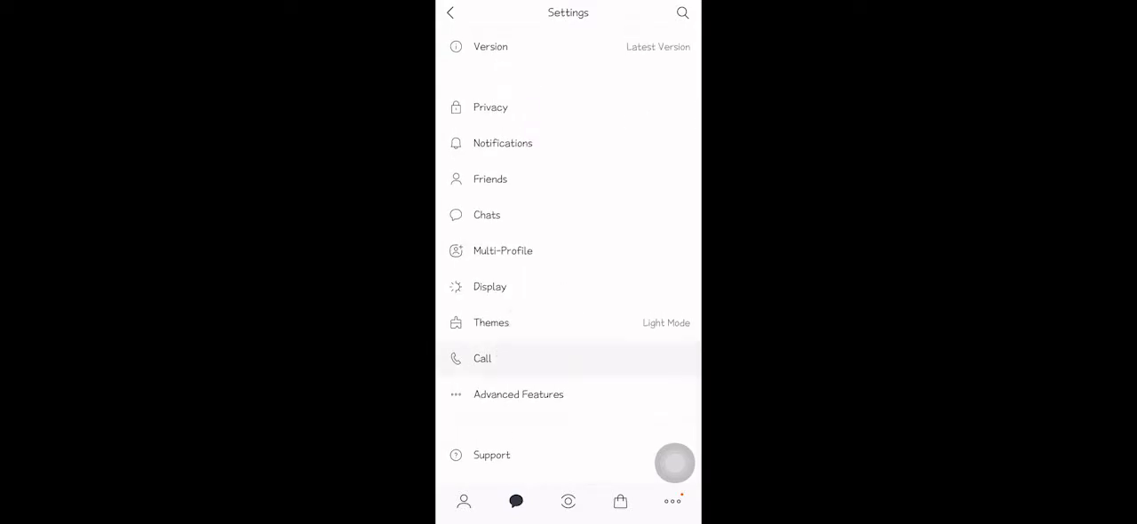
left_click(483, 359)
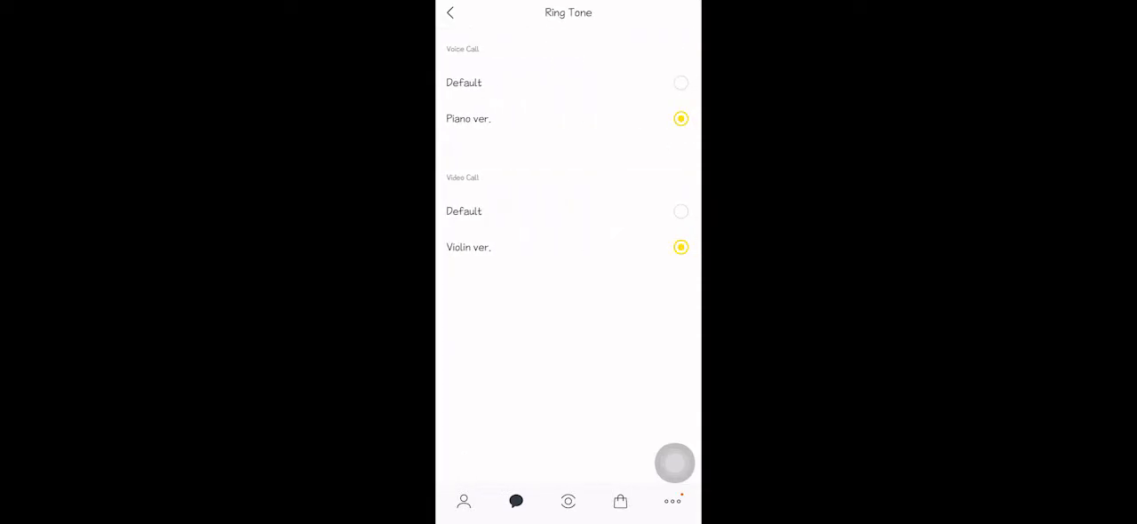
left_click(681, 84)
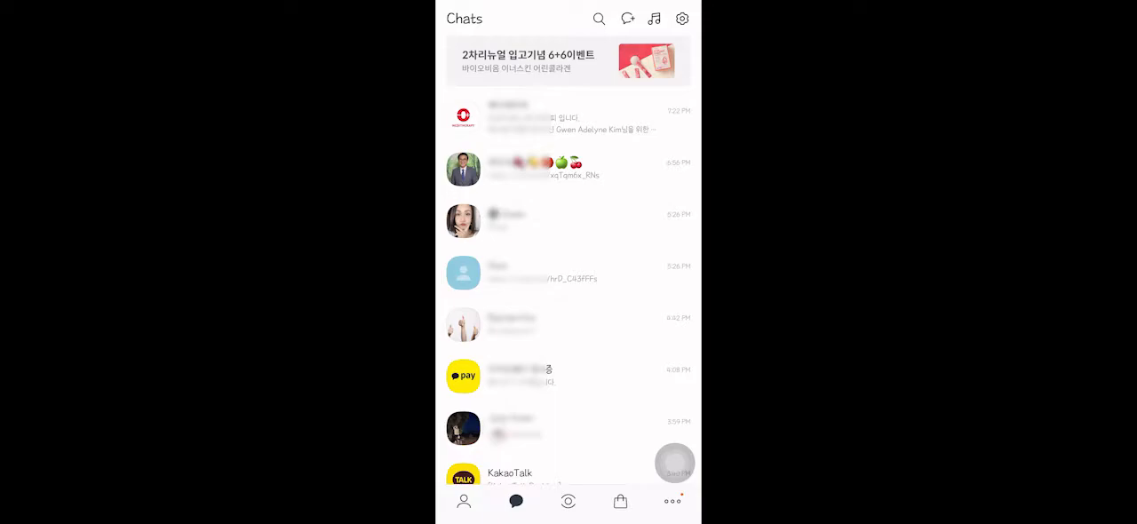
From the Mom chat's side-panel settings, pick a dedicated notification tone for that chatroom
left_click(543, 274)
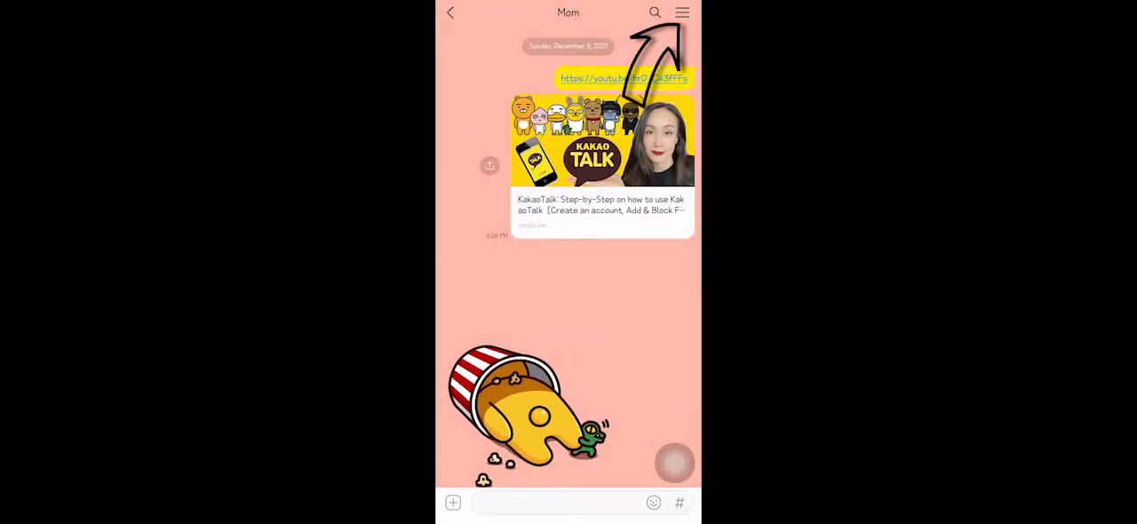
left_click(682, 10)
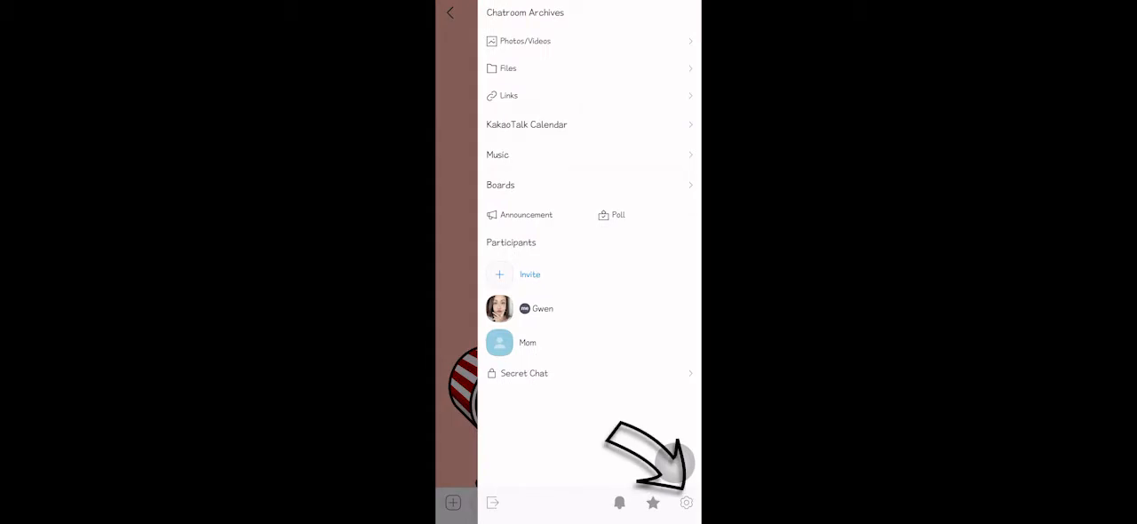
left_click(688, 501)
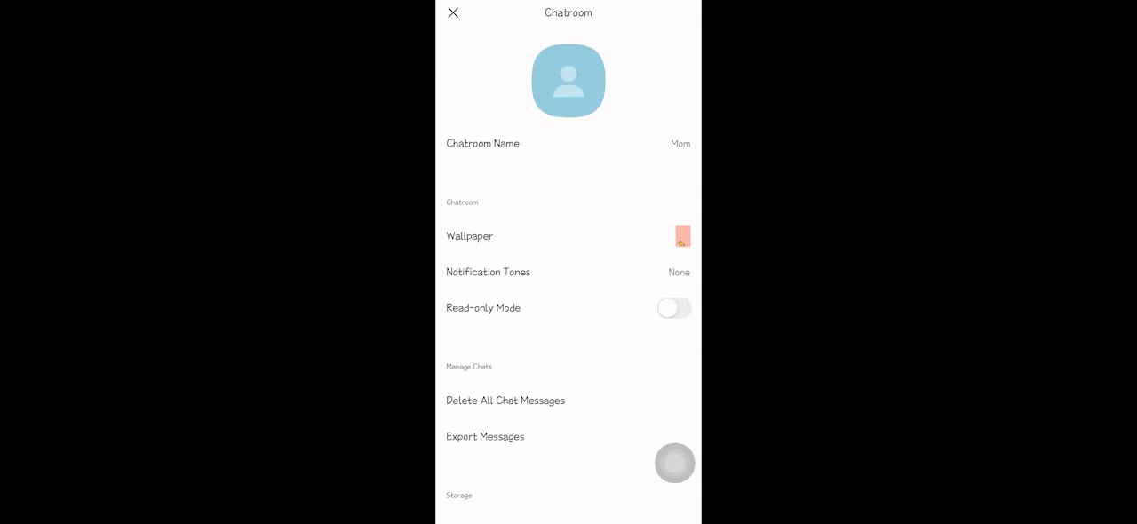
left_click(453, 12)
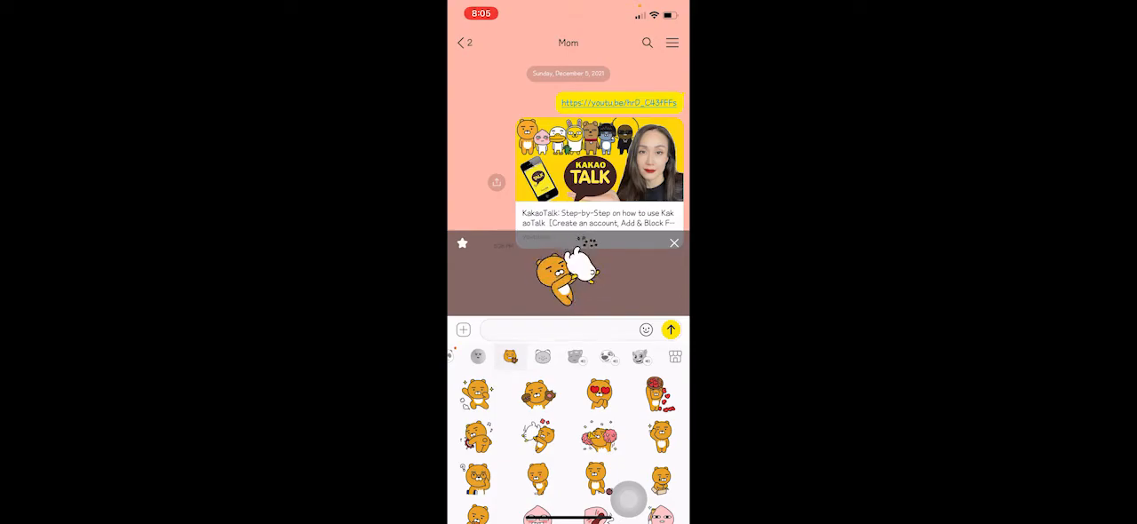
Switch to another emoticon set in the Mom chat and preview one of its emoticons
left_click(575, 357)
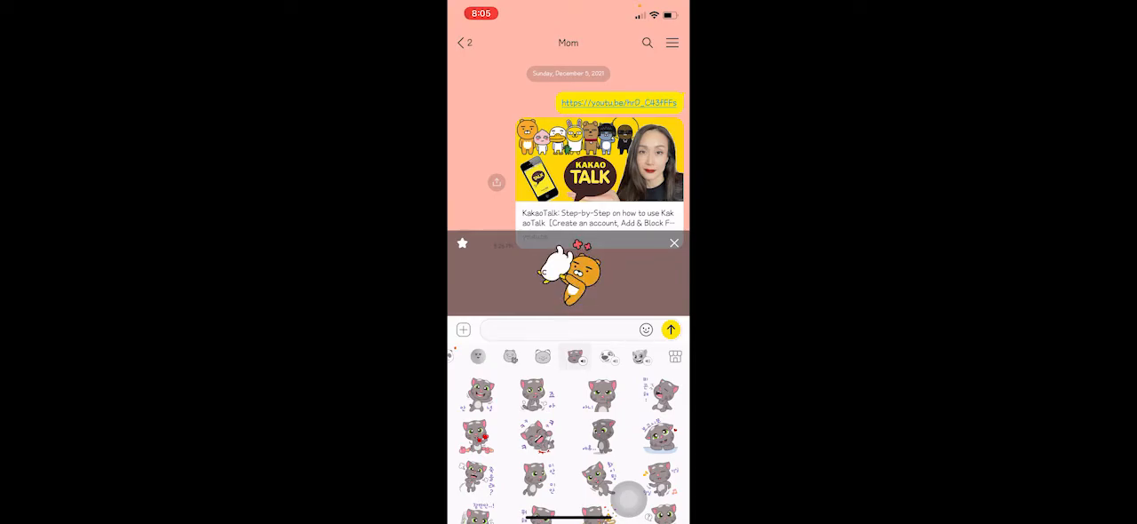
left_click(604, 357)
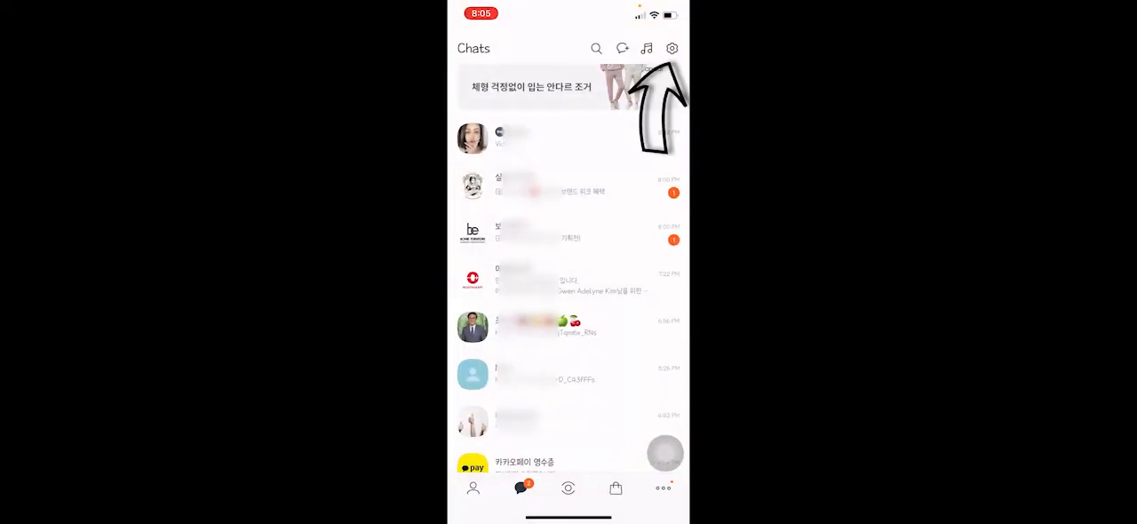
Reach Settings > Chats and scroll down to the Emoticons Sound option
left_click(671, 48)
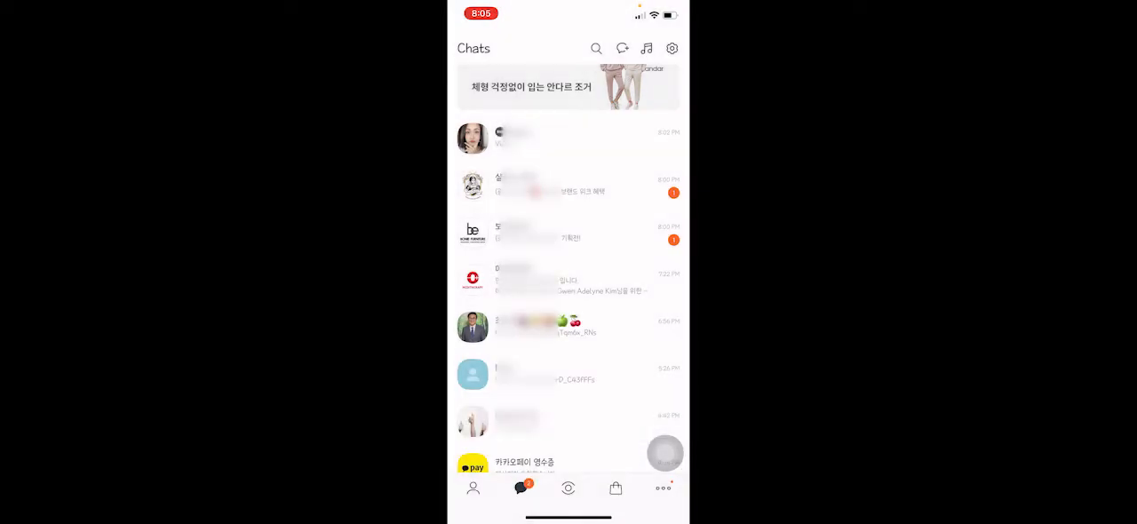
left_click(672, 48)
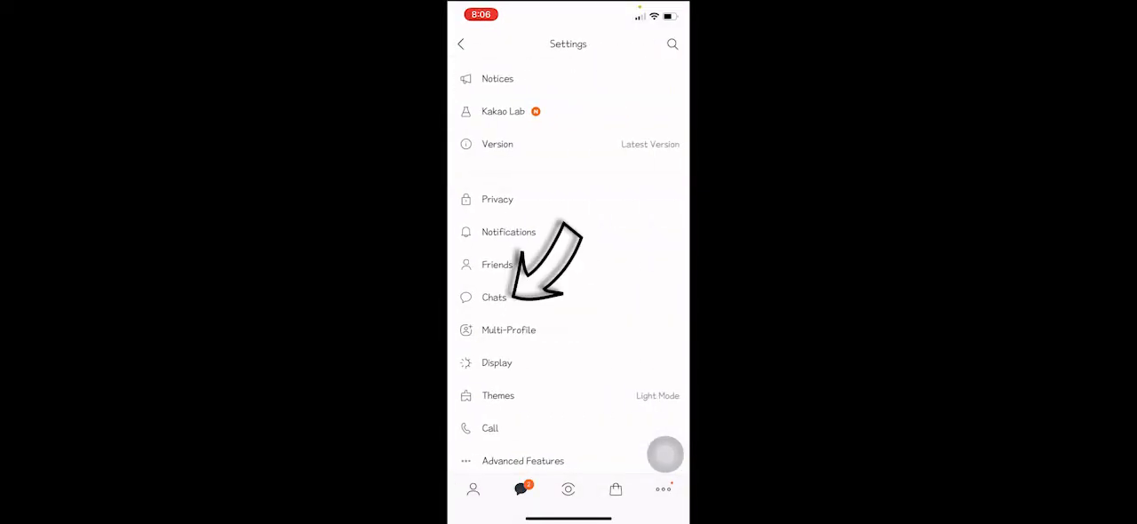
left_click(494, 297)
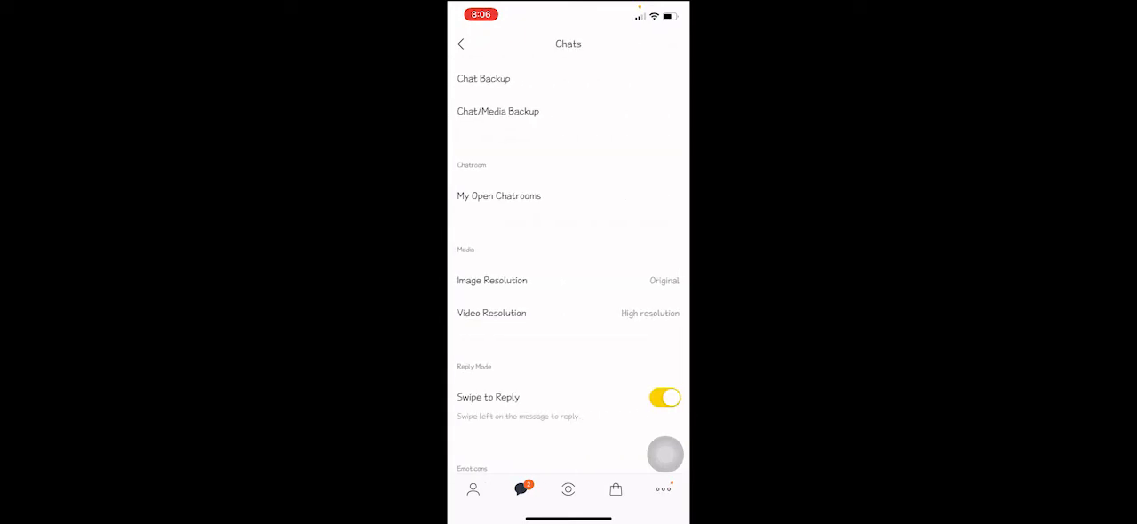
scroll("down", 3)
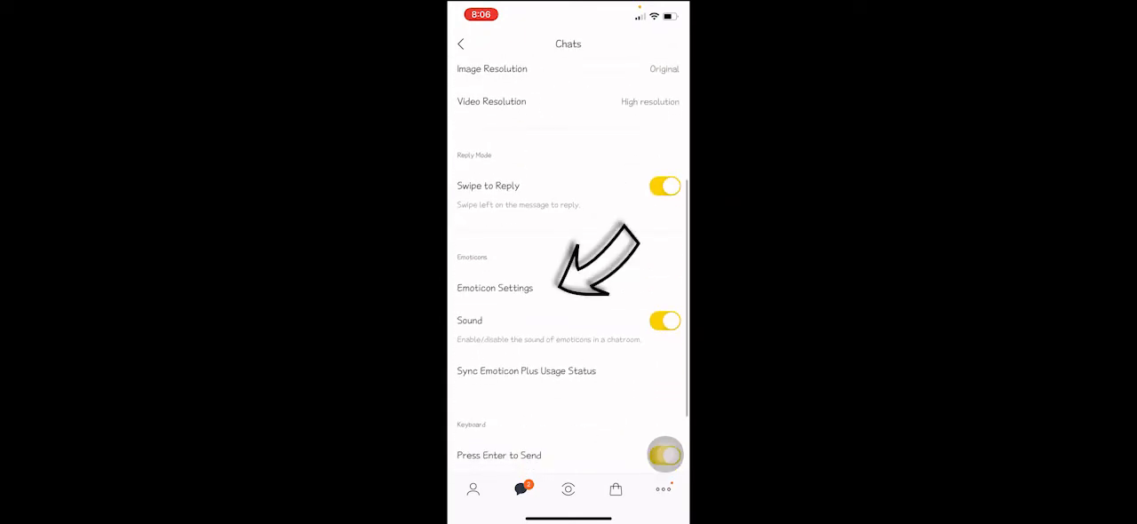